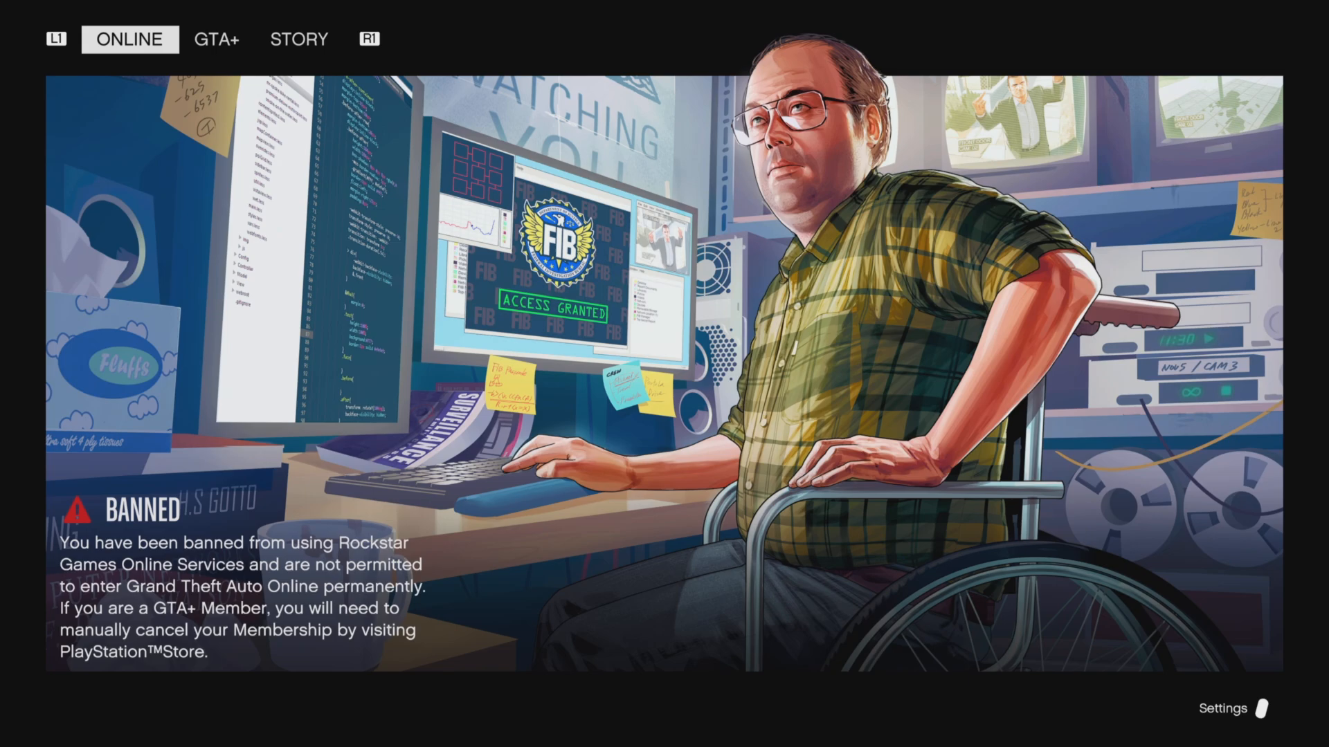
# Step: Switch between the Story Mode and GTA+ menu sections, ending on Story Mode
pyautogui.click(298, 39)
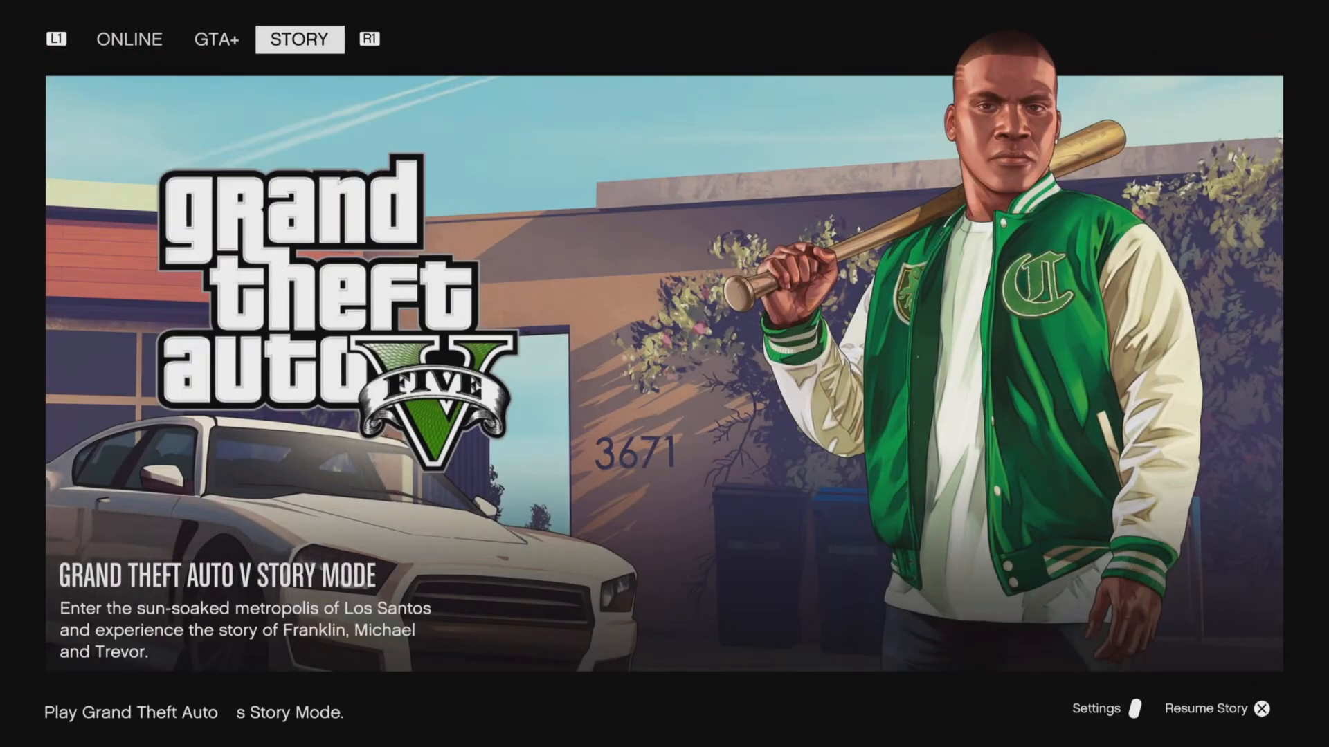
pyautogui.click(216, 39)
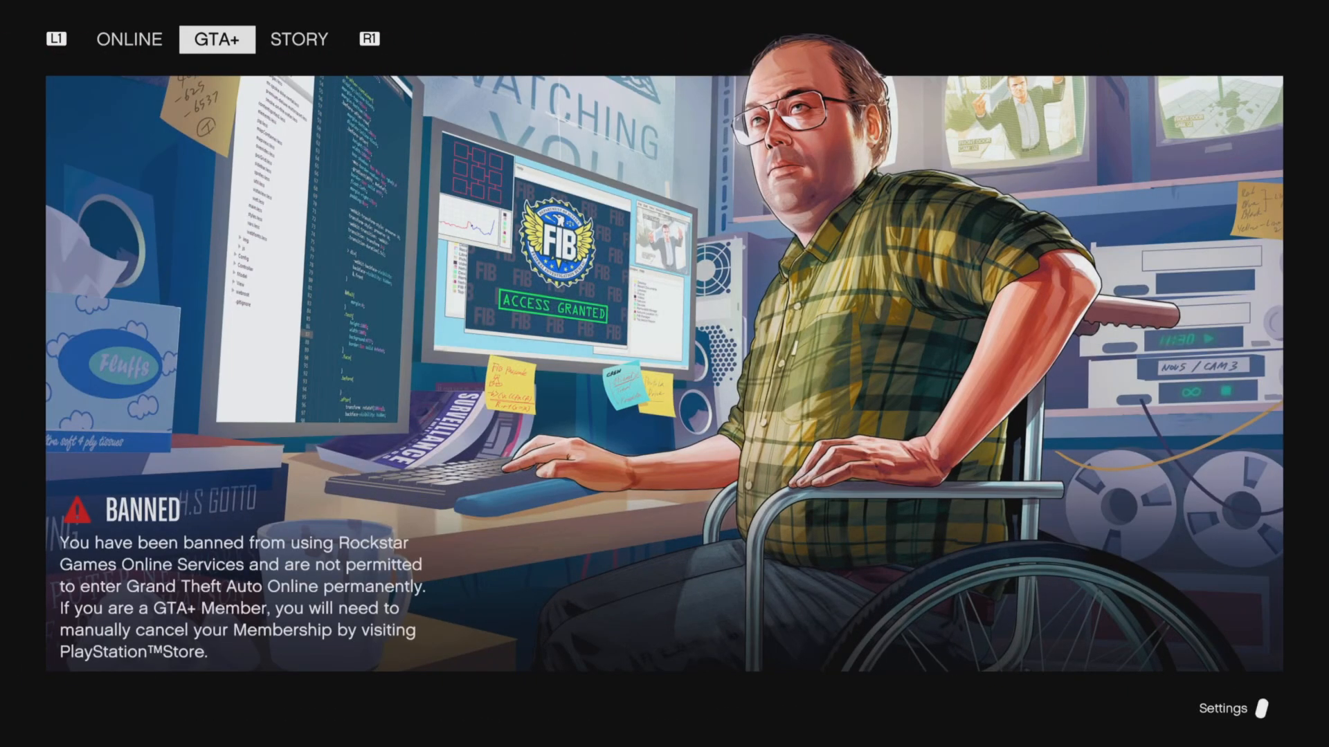
pyautogui.click(299, 39)
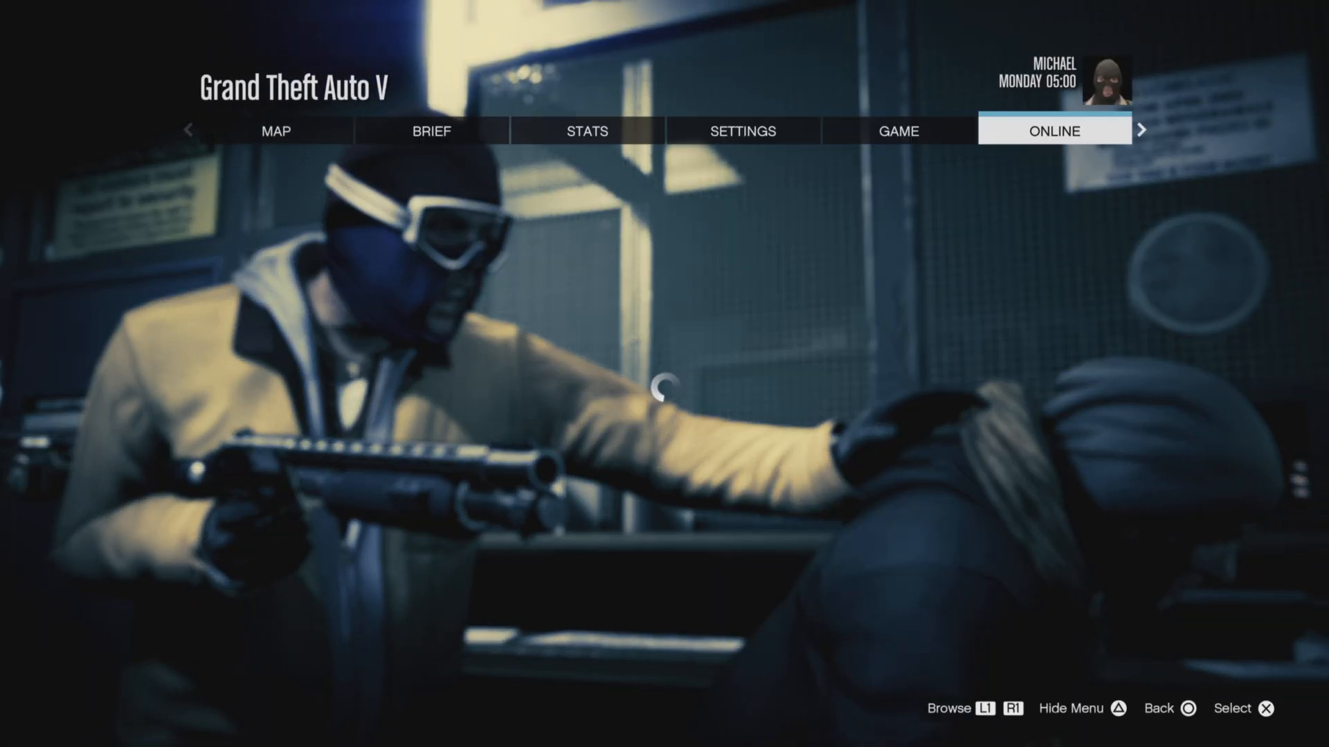
# Step: Choose Play GTA Online from the online options and dismiss the permanent ban alert with X
pyautogui.click(1054, 131)
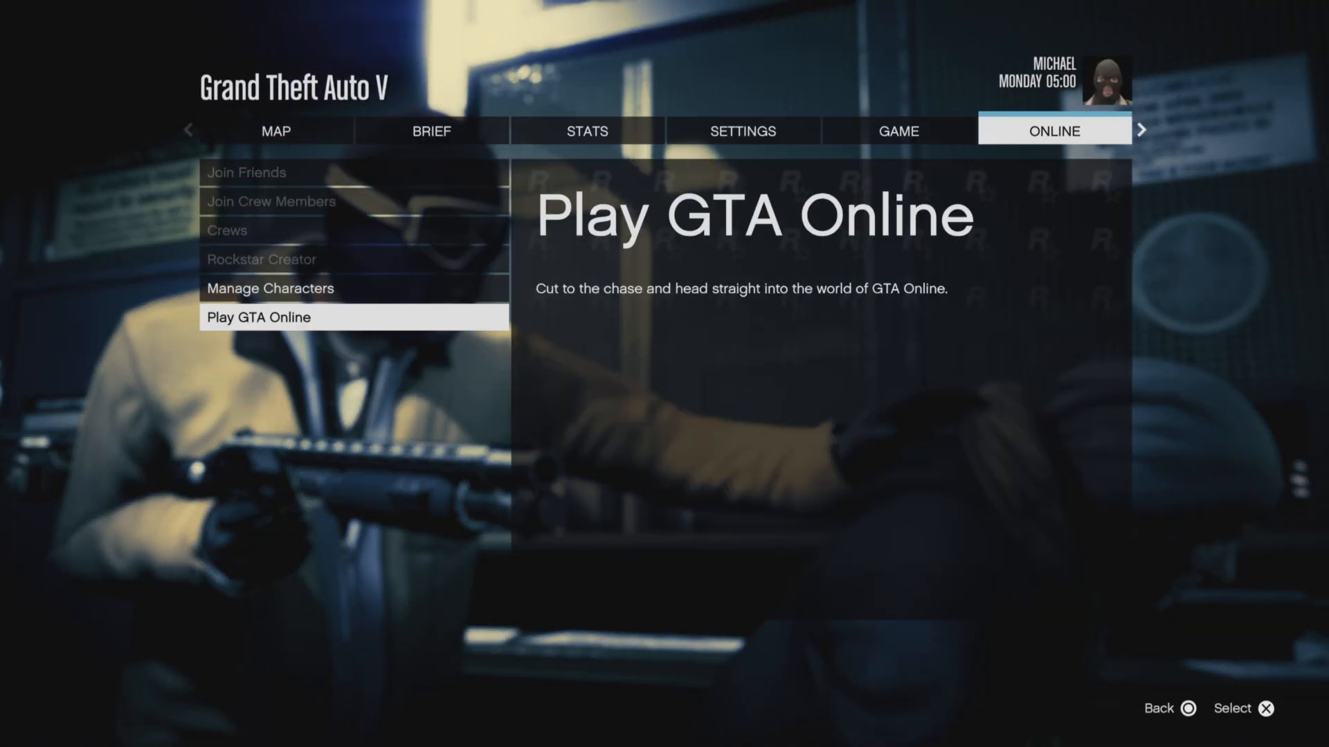
pyautogui.click(257, 317)
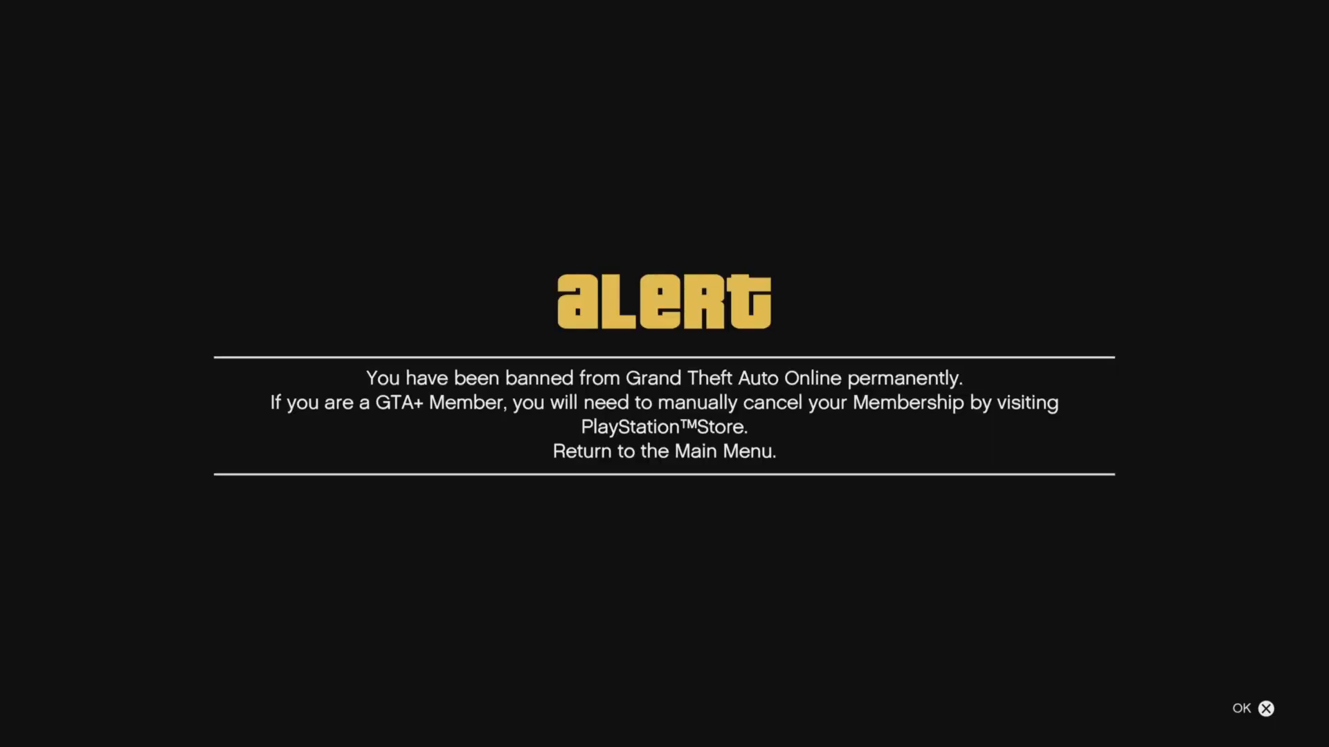
pyautogui.click(1267, 707)
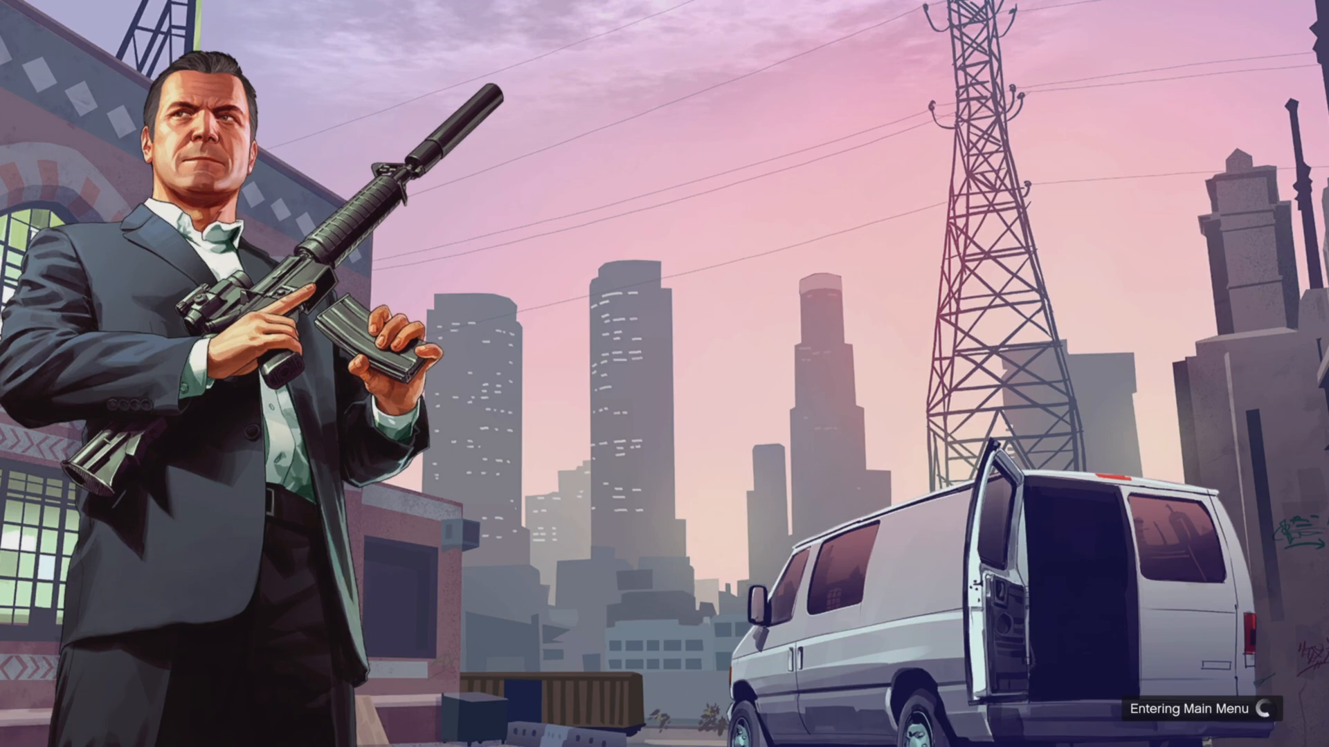